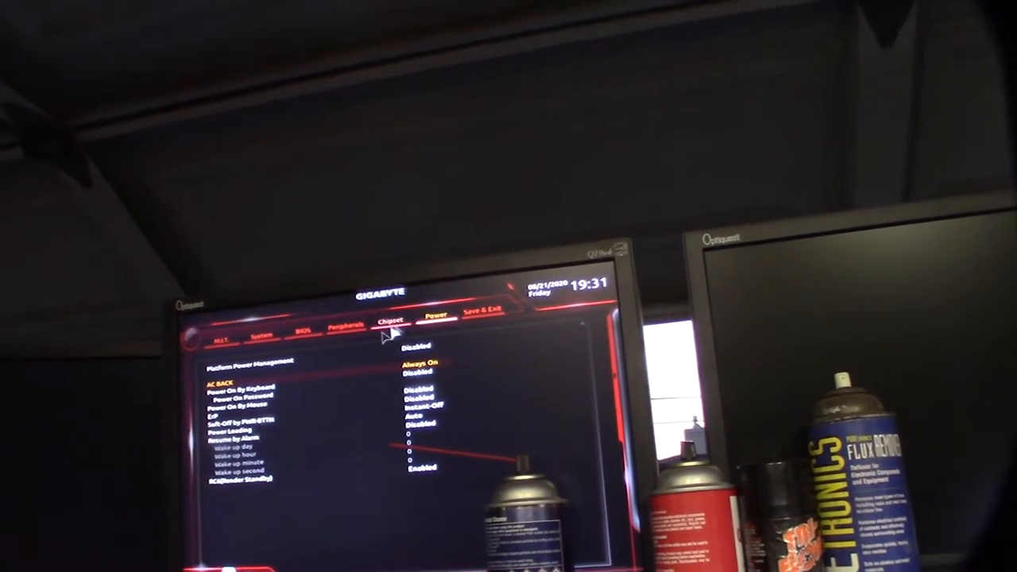
Set AC BACK power recovery to Always On in the Power settings.
click(355, 329)
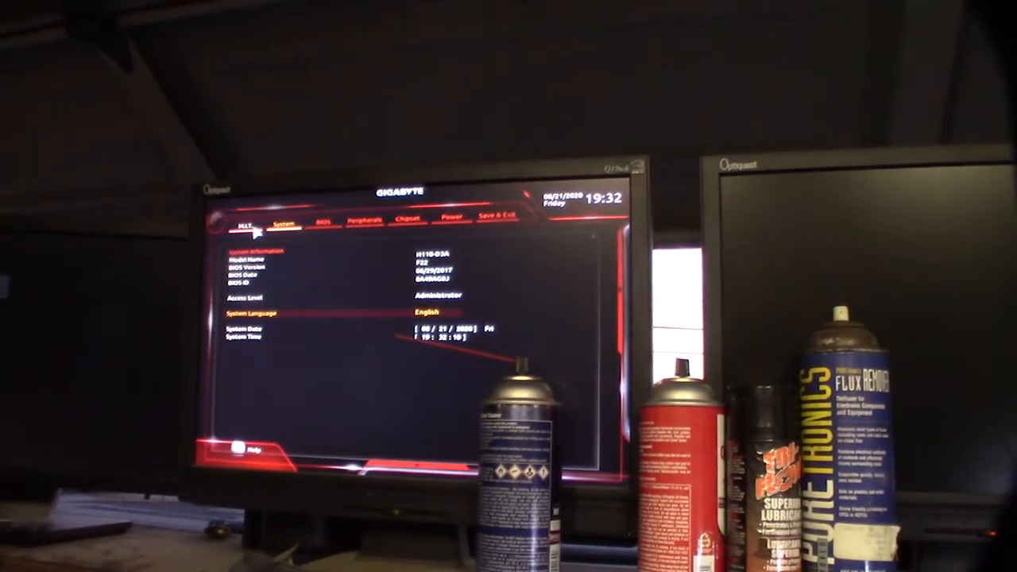
Switch from the System tab to the M.I.T. frequency and voltage page.
click(246, 229)
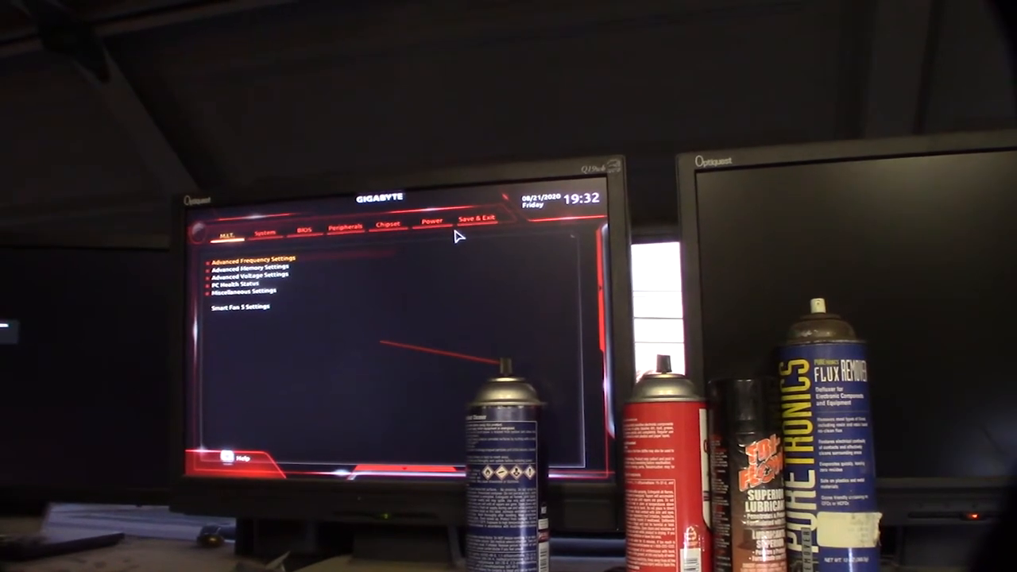
click(474, 218)
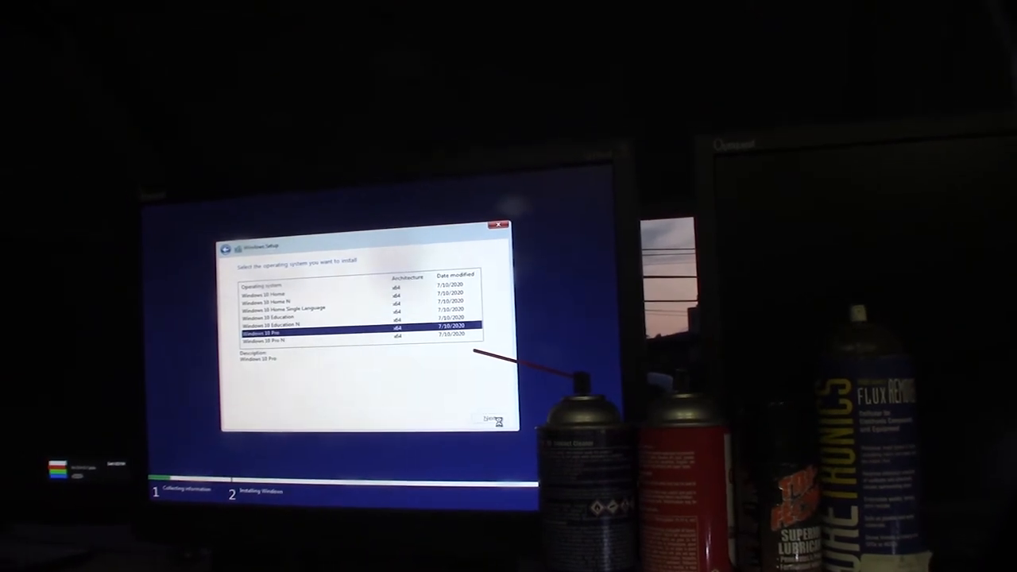
Continue with Windows 10 Pro and accept the license terms.
click(496, 418)
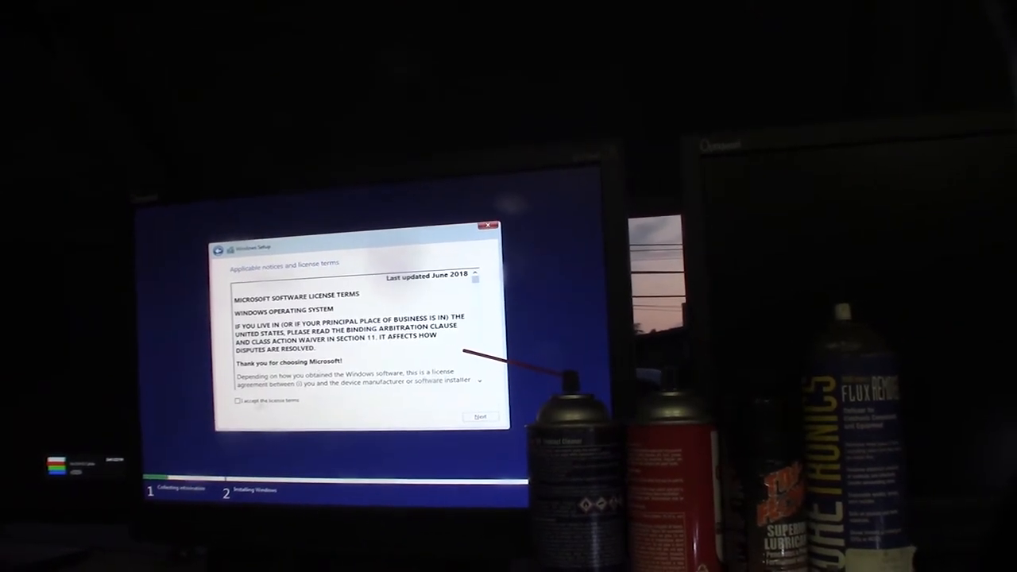
click(480, 416)
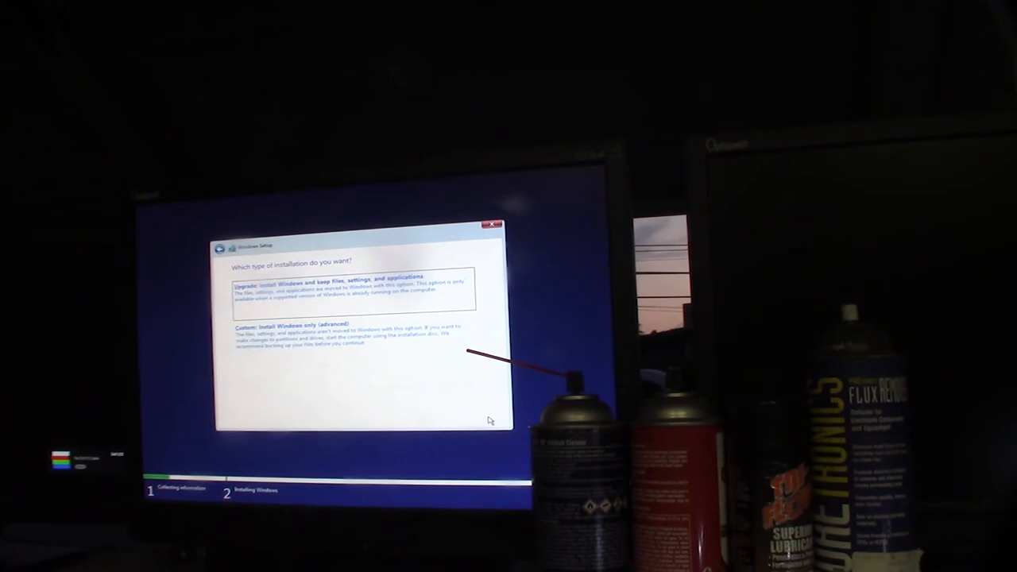